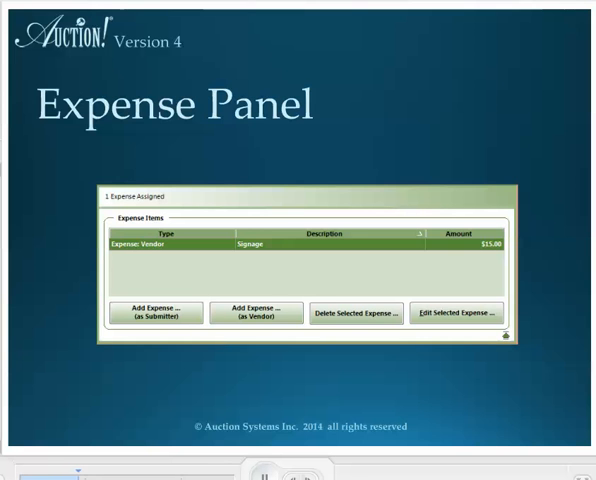
# Advance the Expense Panel slide to highlight the Add Expense (as Submitter) button
pyautogui.click(156, 312)
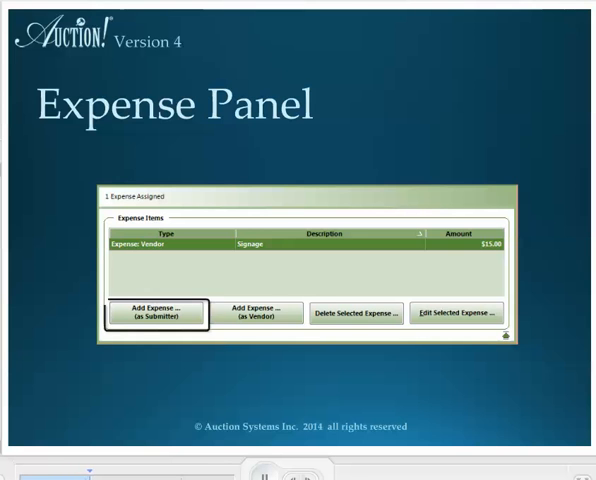